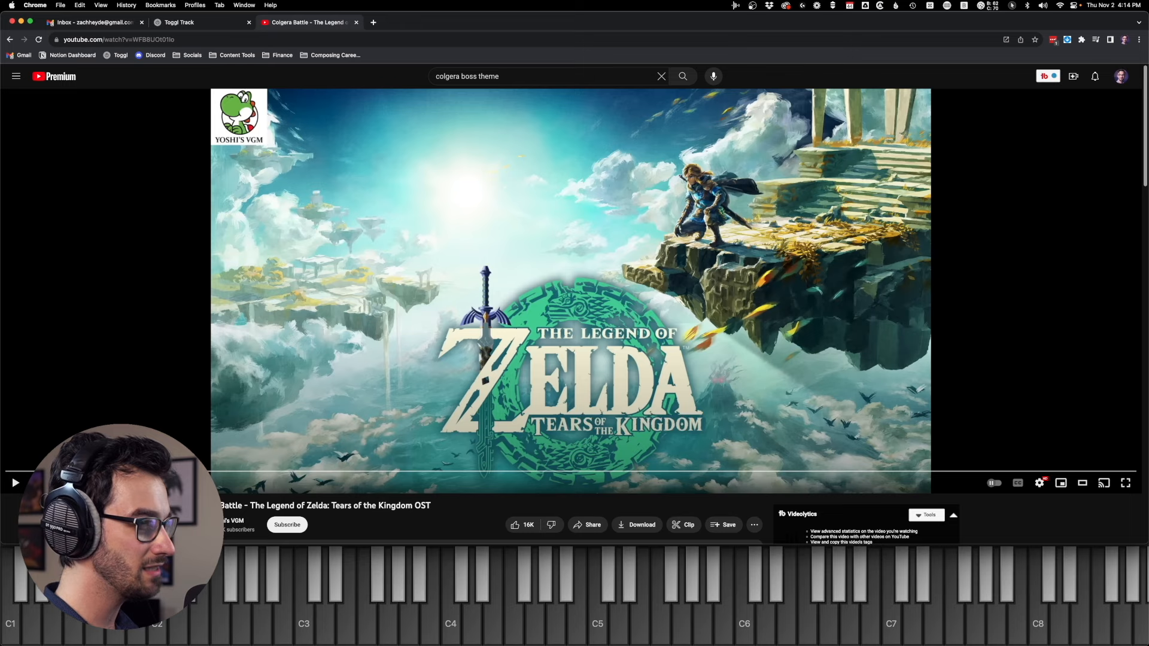
Start playback of the Colgera Battle reference video on YouTube
left_click(15, 482)
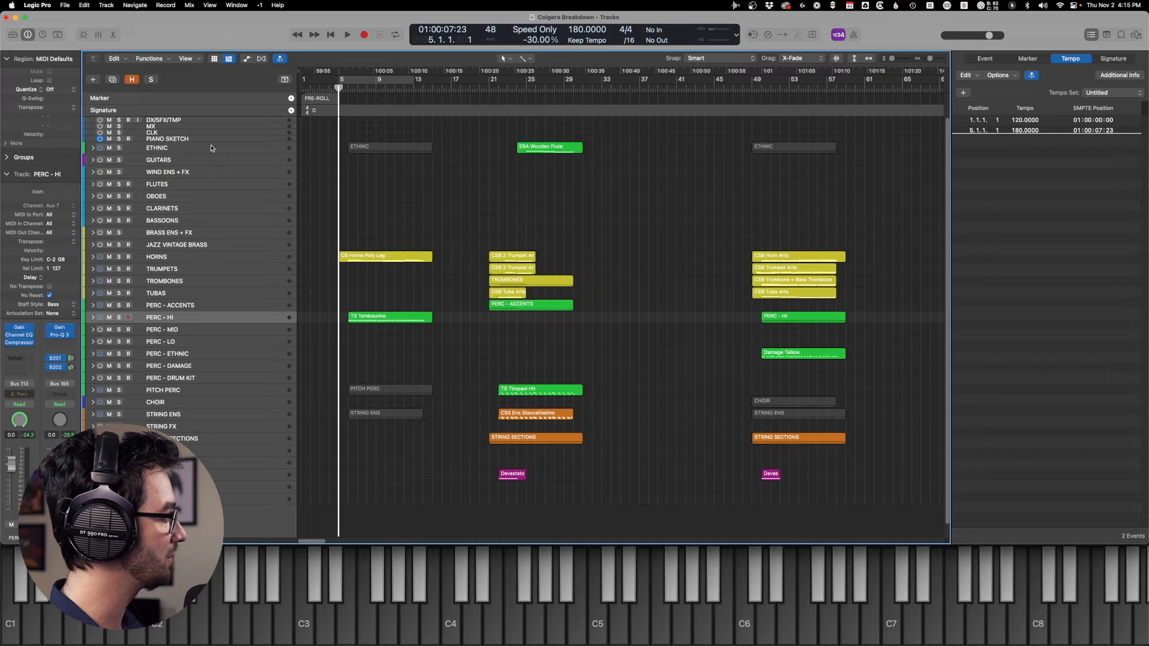
Expand a folder track header in the Colgera Breakdown project's Tracks area
double_click(549, 146)
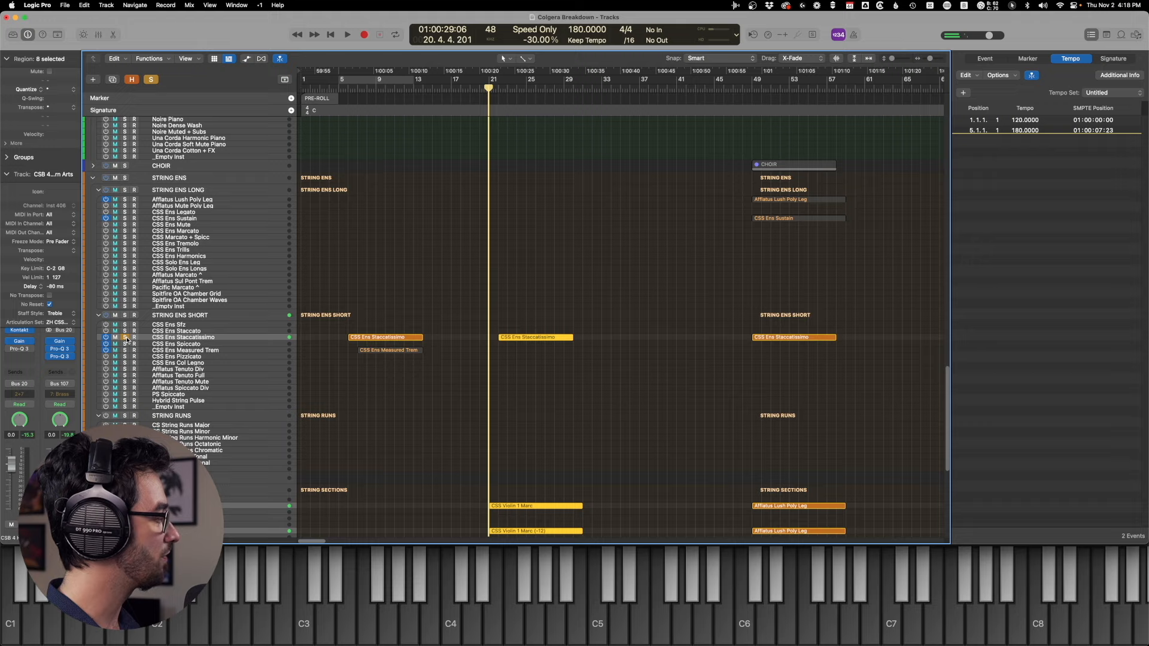
Expand the STRING ENS folder to reveal its long, short, runs and sections tracks
left_click(346, 35)
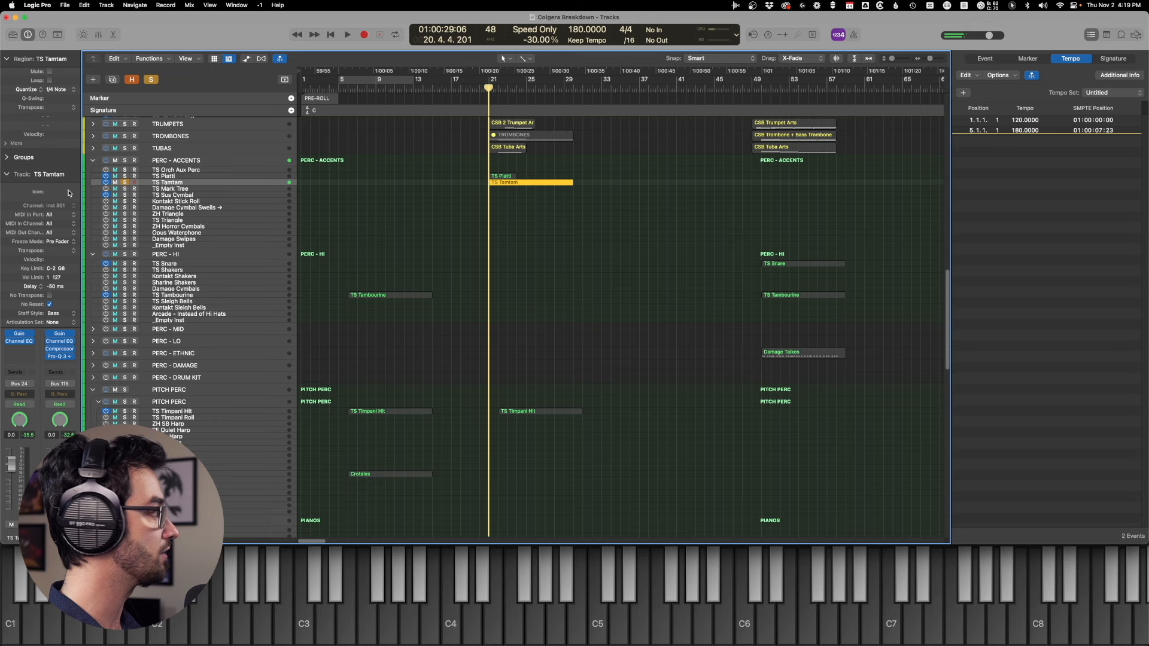
Expand the PERC - ACCENTS, PERC - HI and PITCH PERC folders to show their regions
left_click(346, 35)
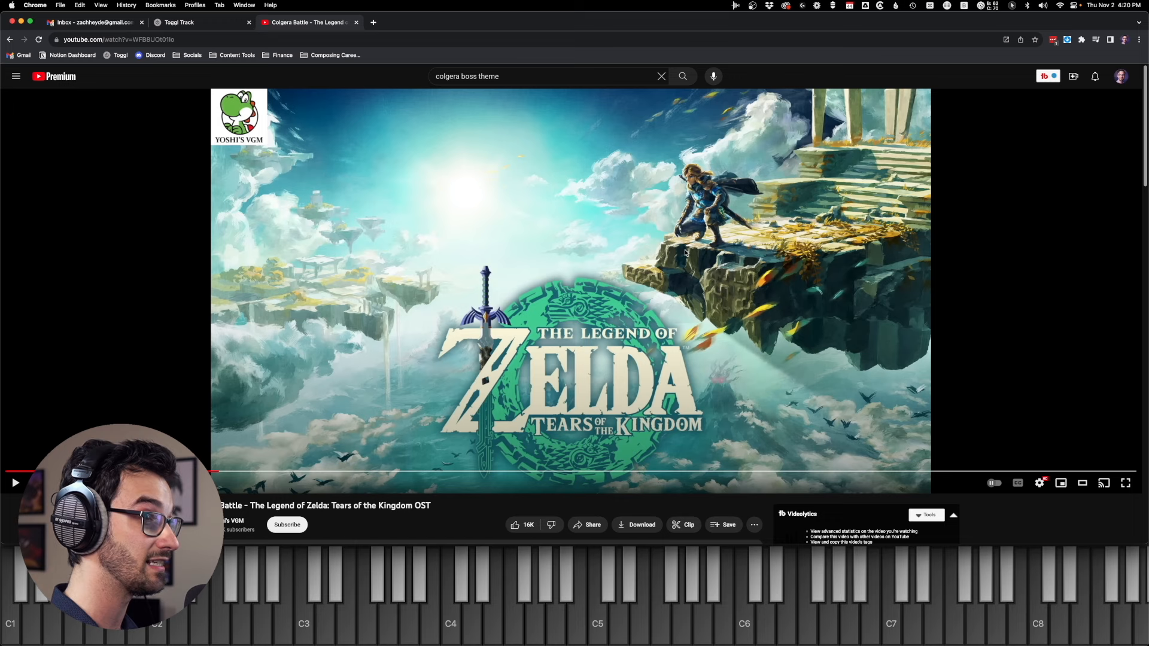
mouse_move(747, 472)
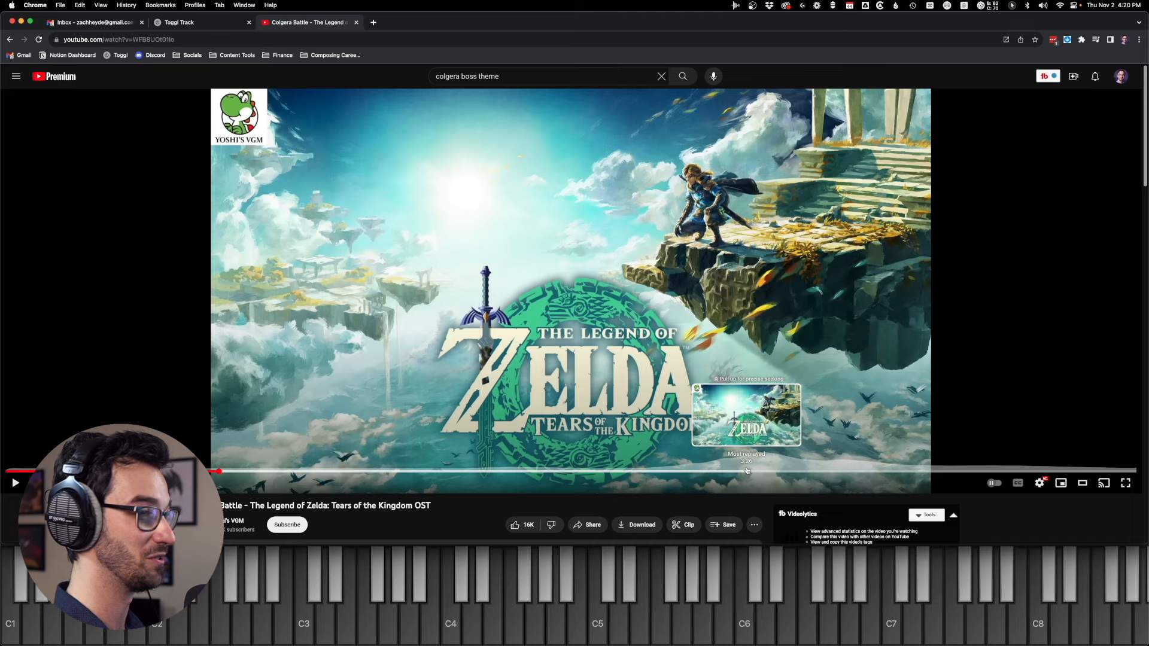
mouse_move(499, 527)
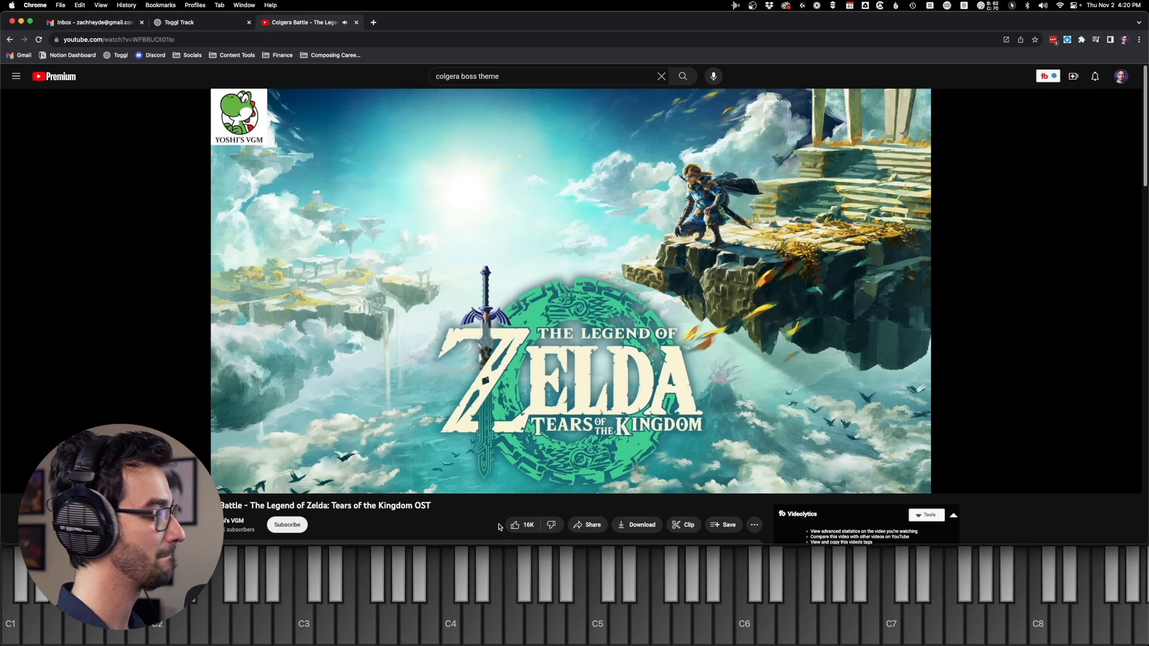
mouse_move(513, 525)
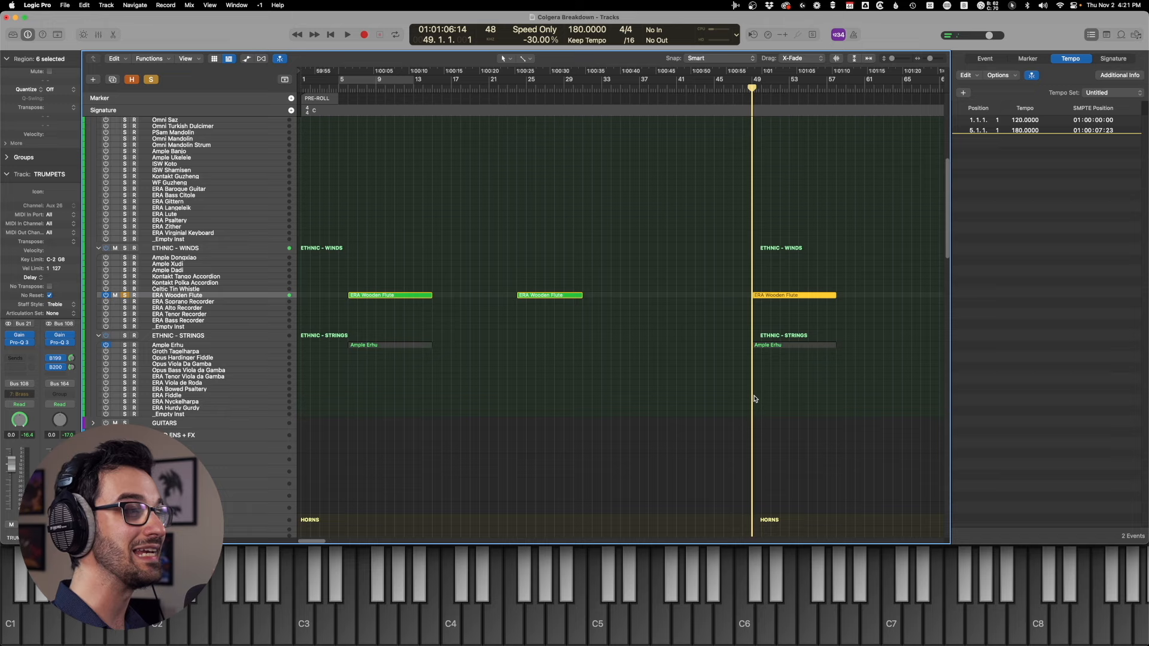
Scroll the Tracks area down to the Horns, Trumpets and Percussion folders
scroll("down", 3)
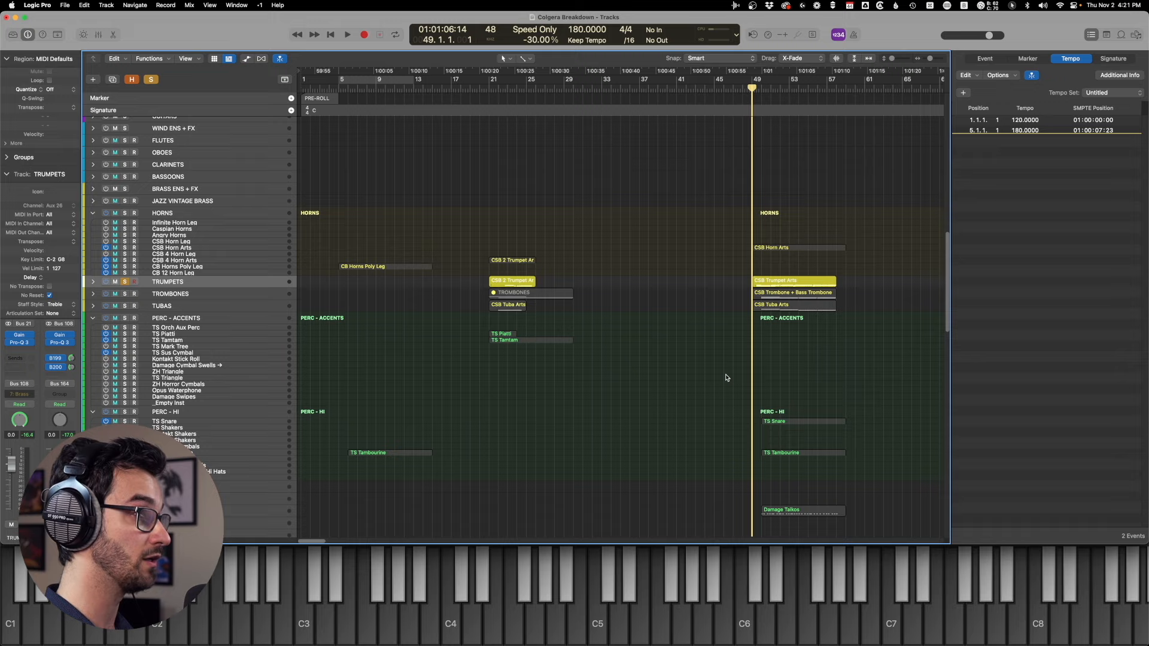